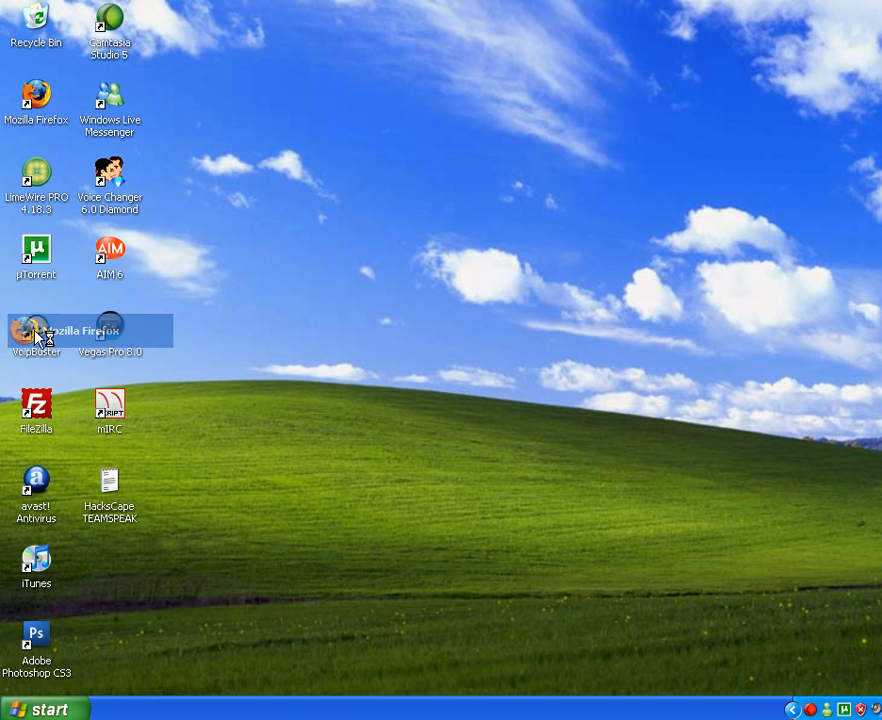
Launch Firefox and go to teamspeak.com from the 'te' address-bar suggestion.
{"action": "double_click", "coordinate": [36, 330]}
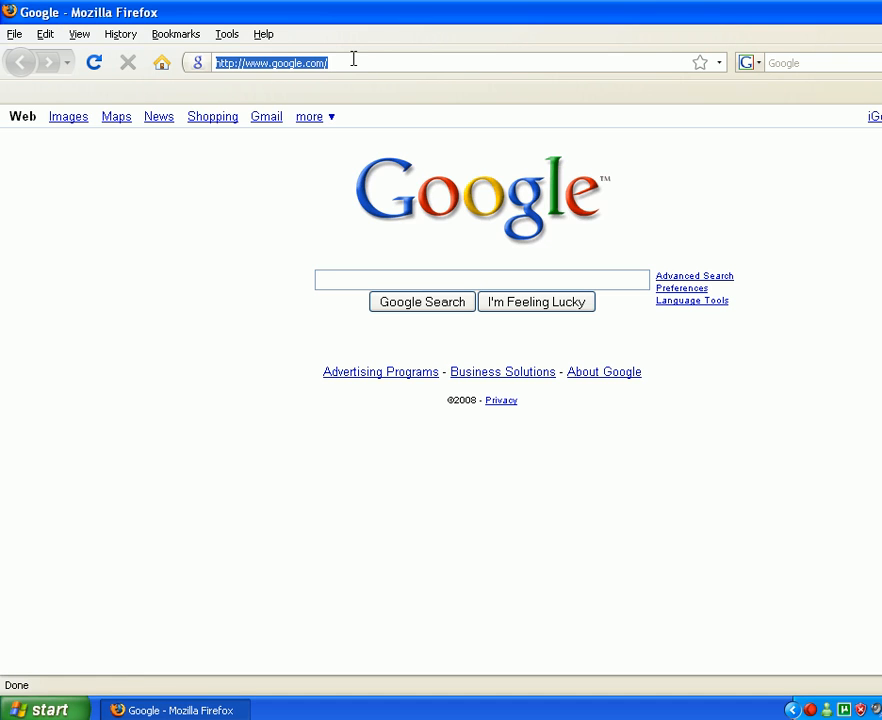
{"action": "type", "text": "te"}
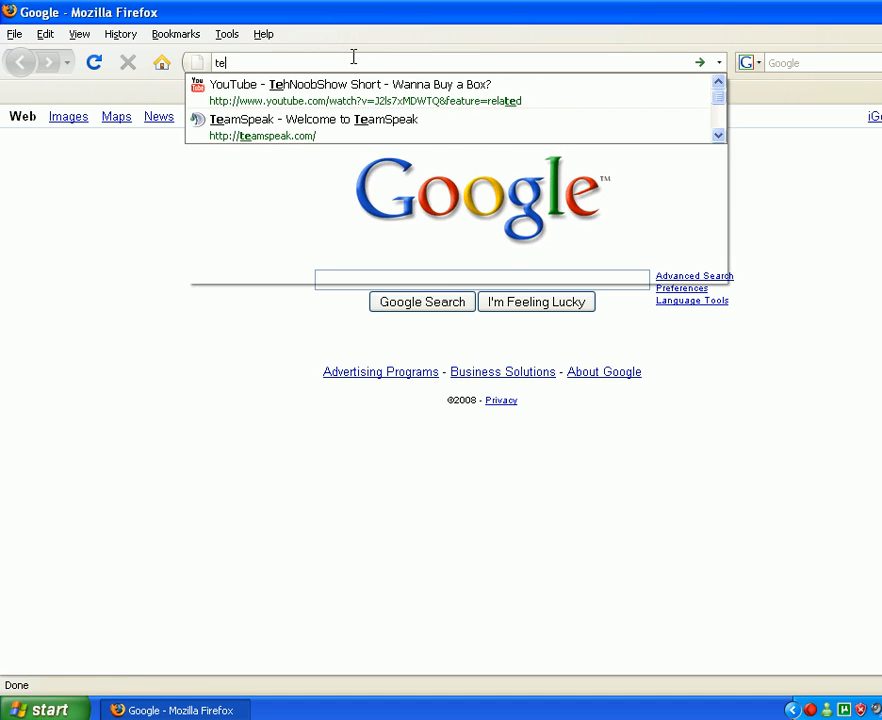
{"action": "left_click", "coordinate": [310, 128]}
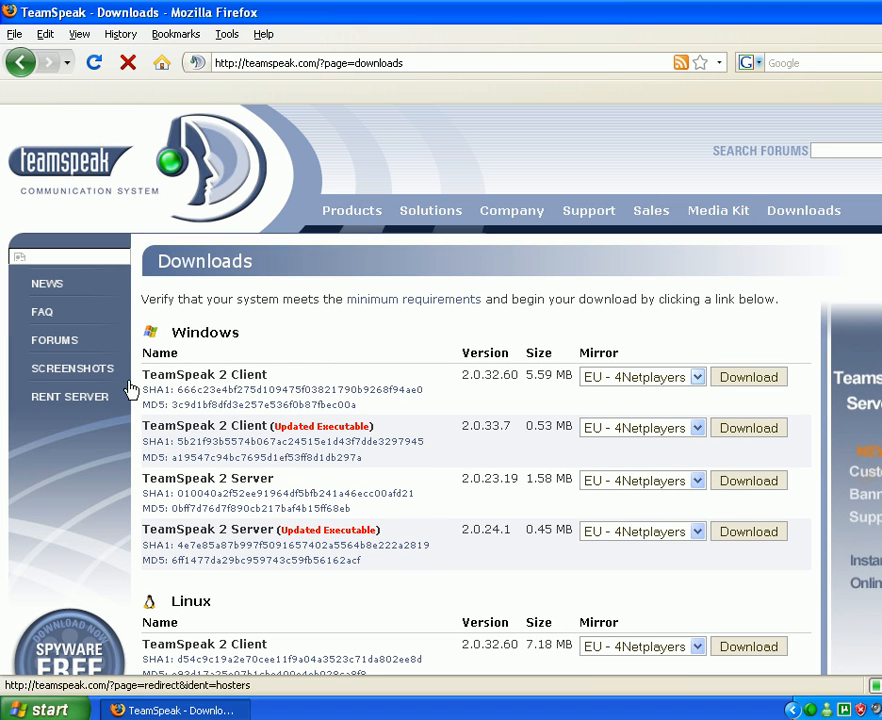
Request the TeamSpeak 2 Client download and reach the license agreement's agree/decline options.
{"action": "left_click", "coordinate": [748, 376]}
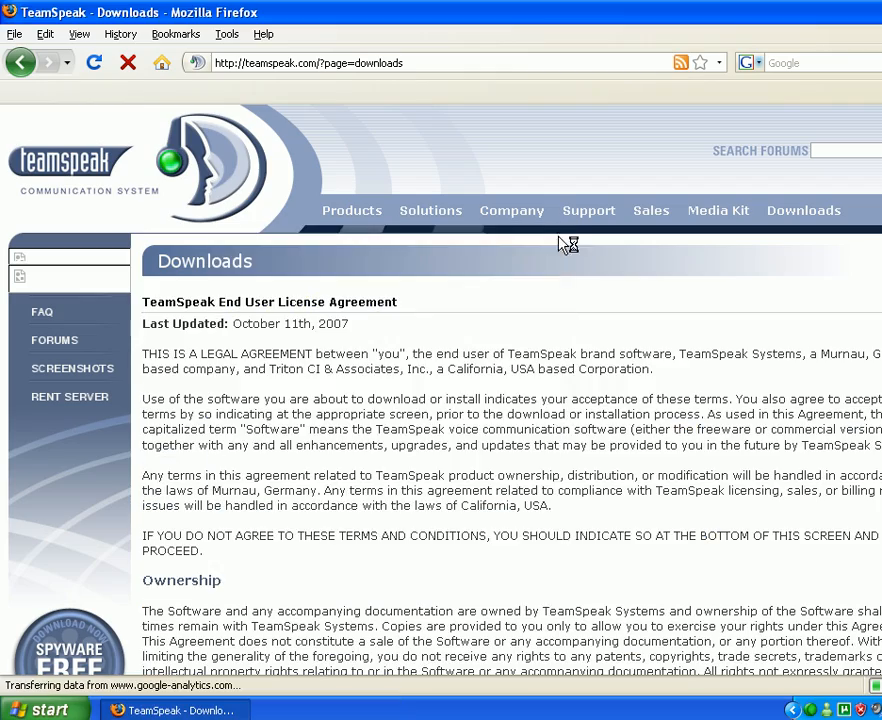
{"action": "scroll", "scroll_direction": "down", "scroll_amount": 3}
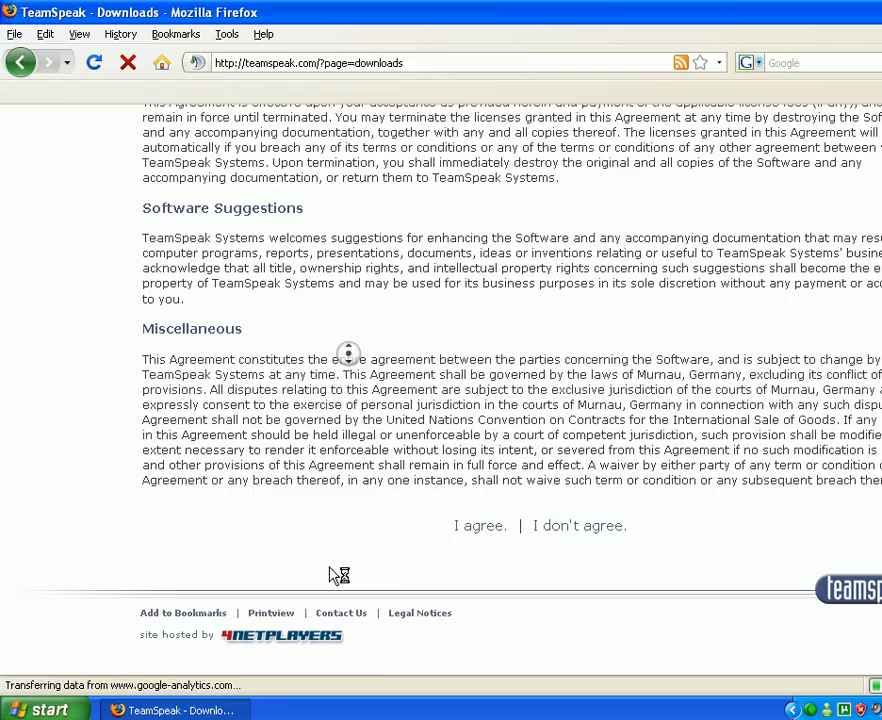
Agree to the license, browse the releases folder and license.txt, then close Firefox.
{"action": "left_click", "coordinate": [480, 524]}
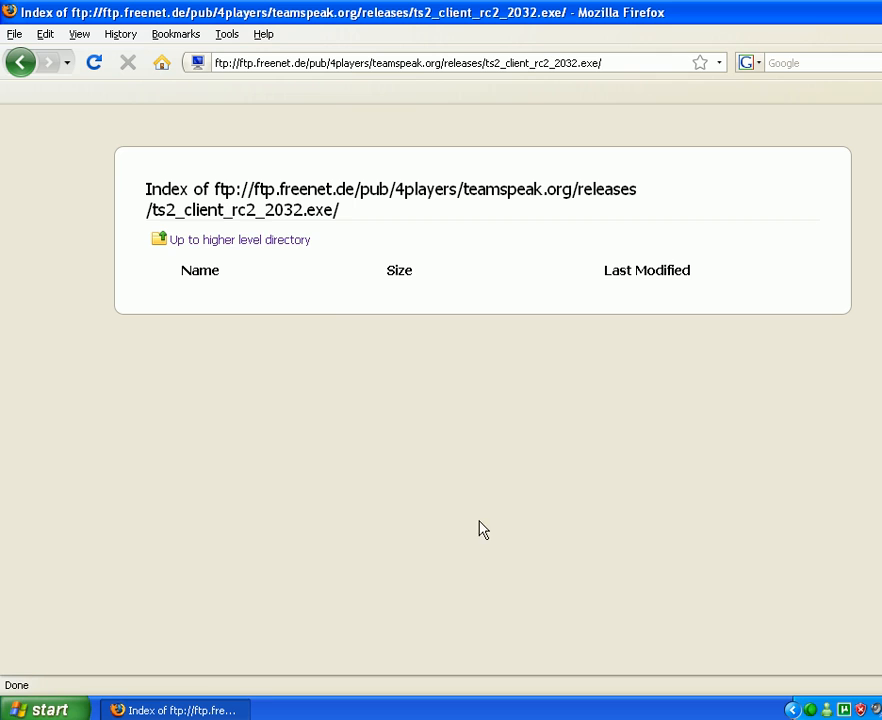
{"action": "mouse_move", "coordinate": [228, 240]}
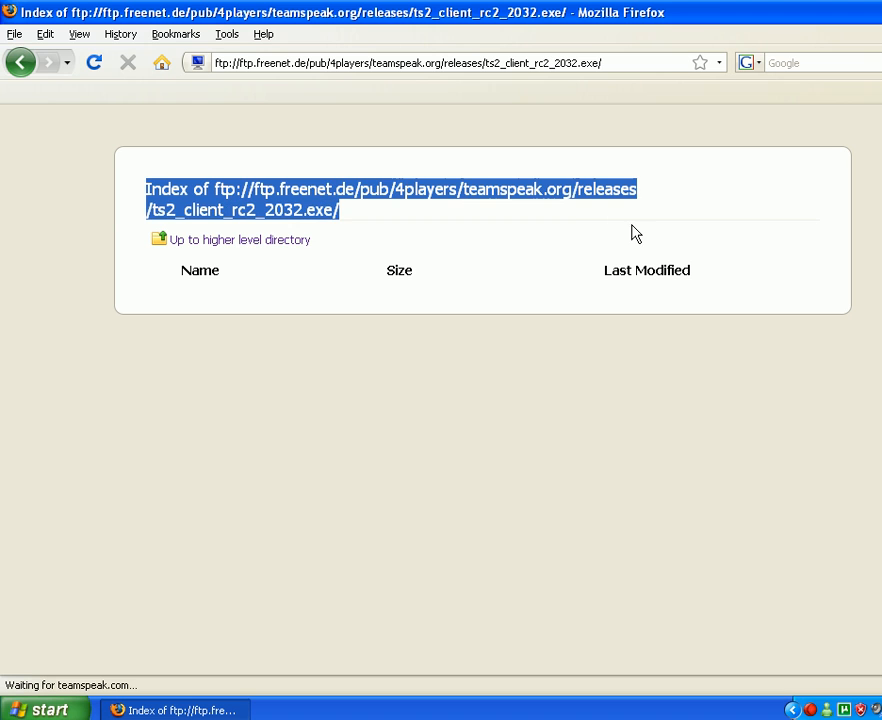
{"action": "mouse_move", "coordinate": [288, 240]}
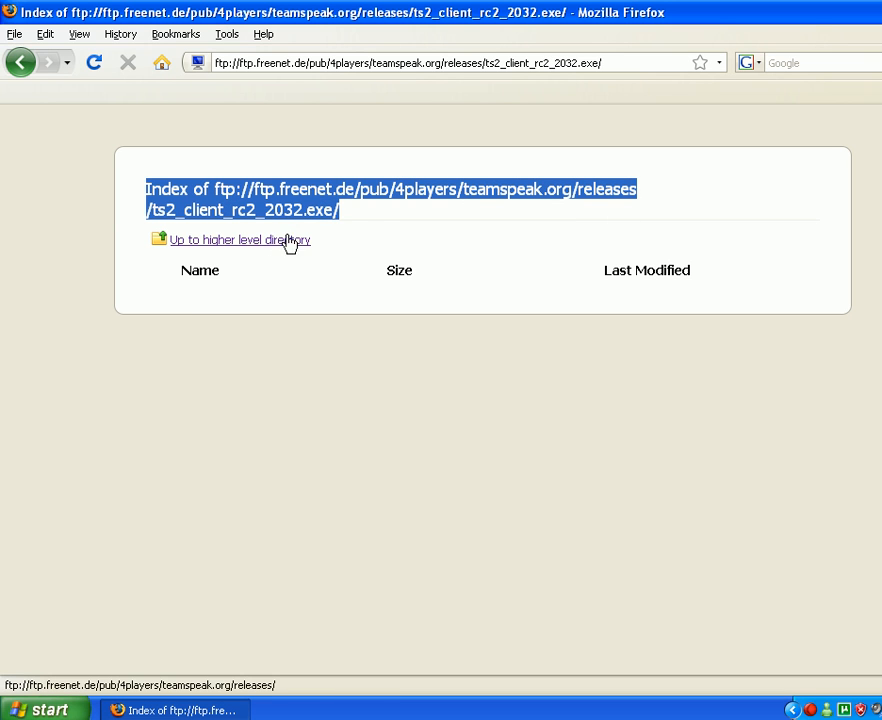
{"action": "left_click", "coordinate": [240, 240]}
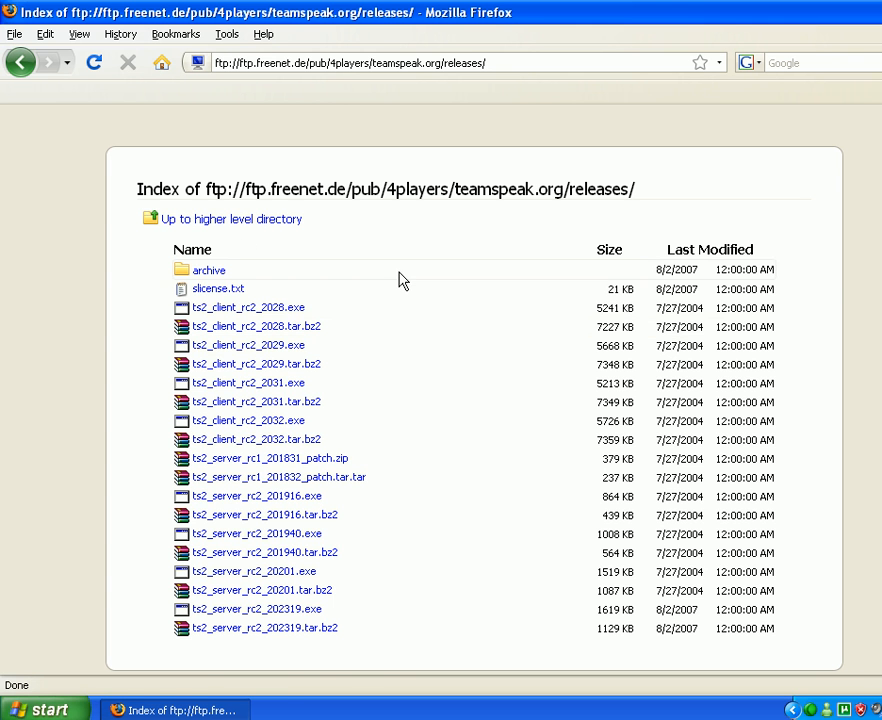
{"action": "left_click", "coordinate": [218, 288]}
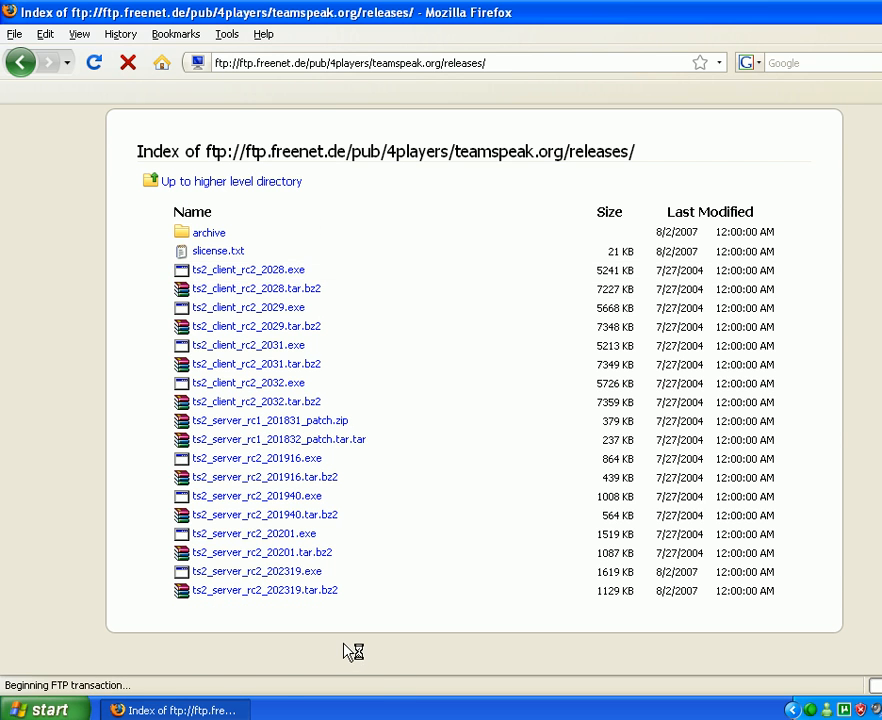
{"action": "left_click", "coordinate": [216, 250]}
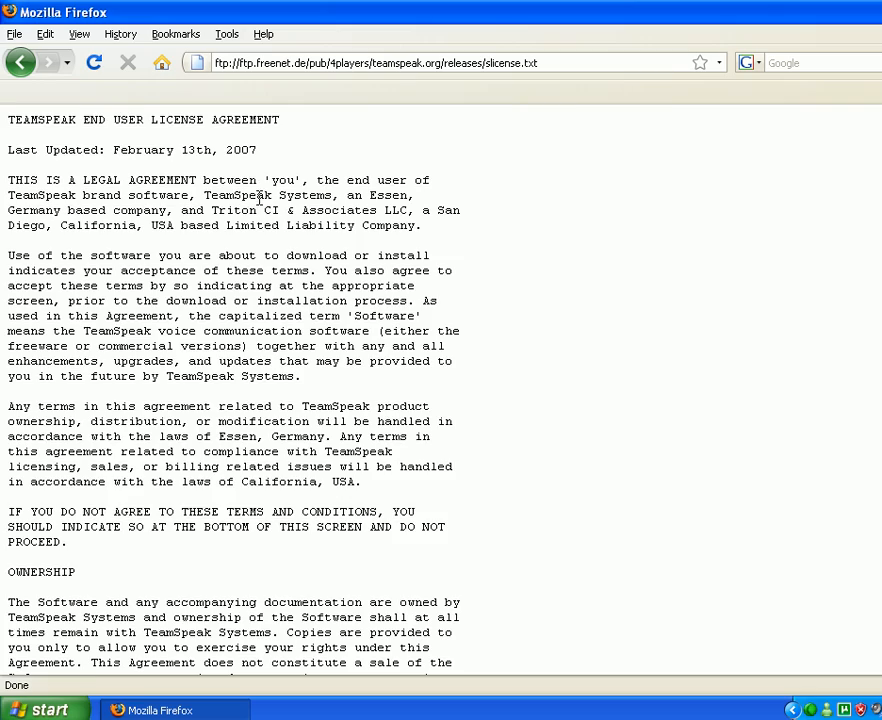
{"action": "scroll", "scroll_direction": "down", "scroll_amount": 3}
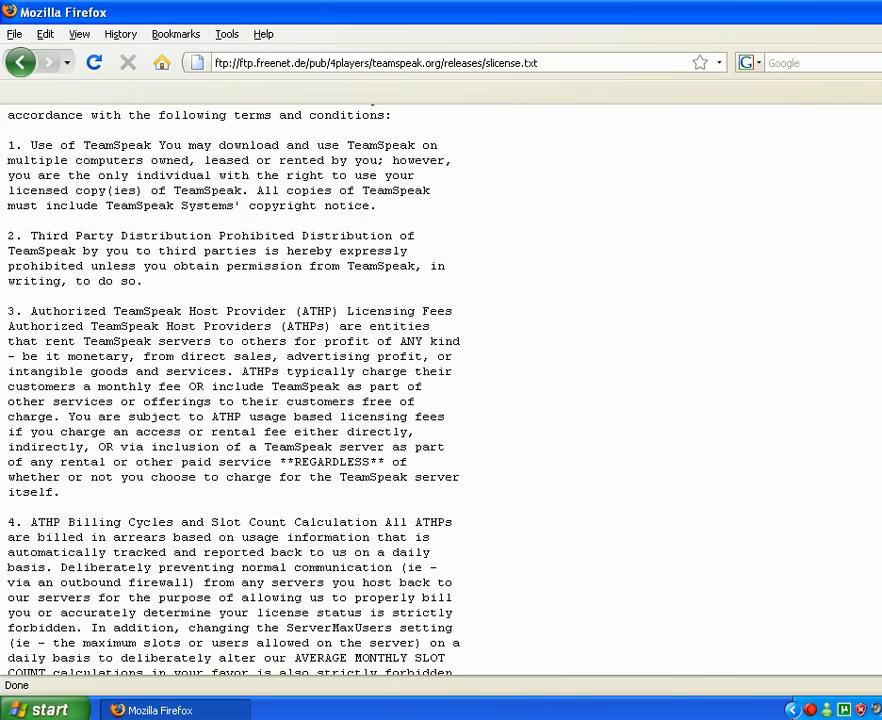
{"action": "left_click", "coordinate": [44, 708]}
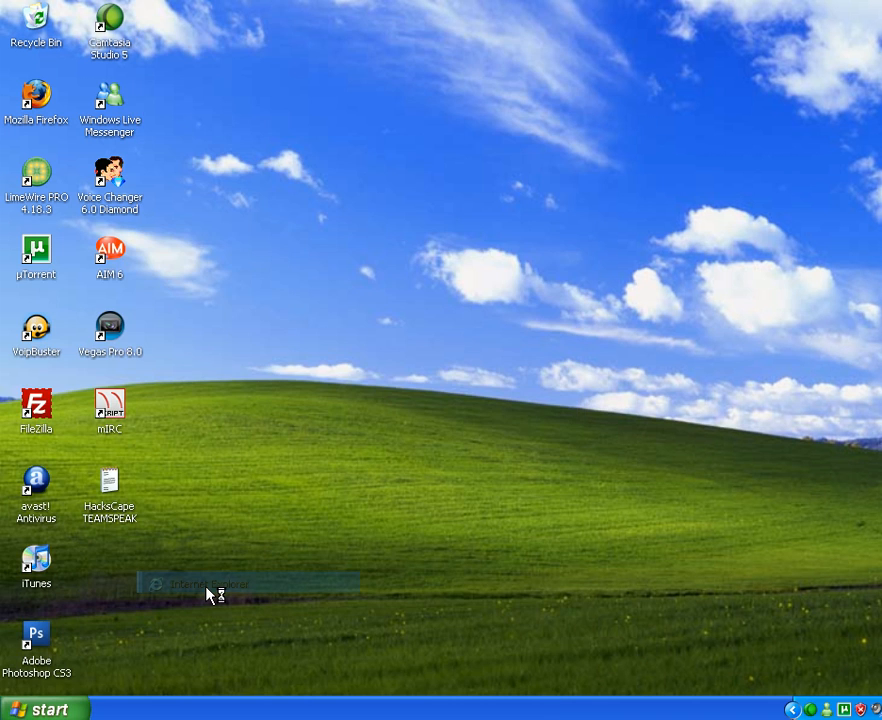
Launch Internet Explorer and let the TeamSpeak homepage load.
{"action": "double_click", "coordinate": [220, 590]}
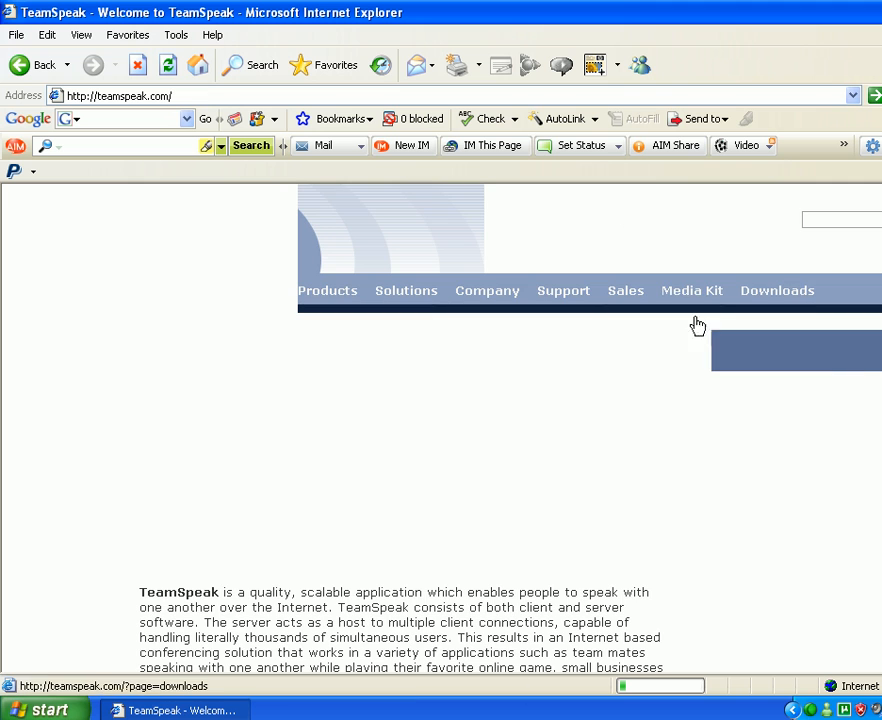
{"action": "mouse_move", "coordinate": [820, 372]}
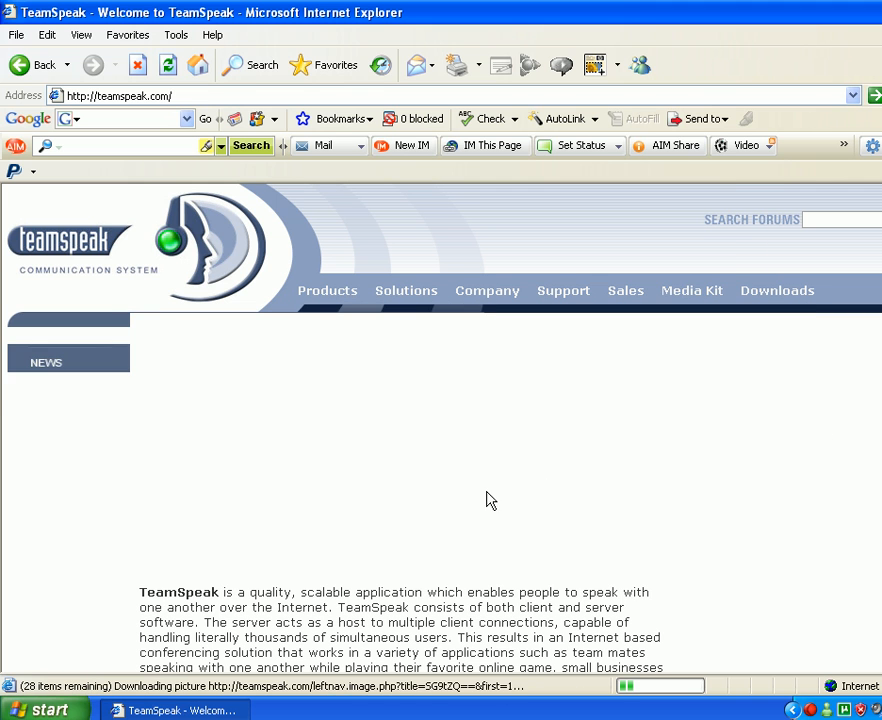
{"action": "scroll", "scroll_direction": "down", "scroll_amount": 3}
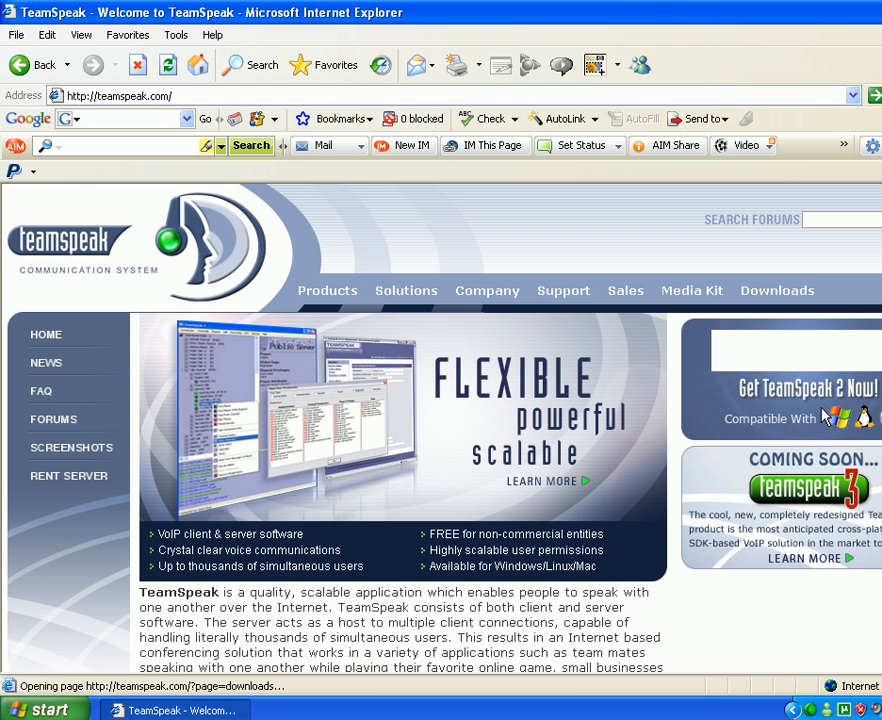
Download TeamSpeak 2 Client 2.0.32.60, agreeing to the license so the installer runs.
{"action": "left_click", "coordinate": [776, 290]}
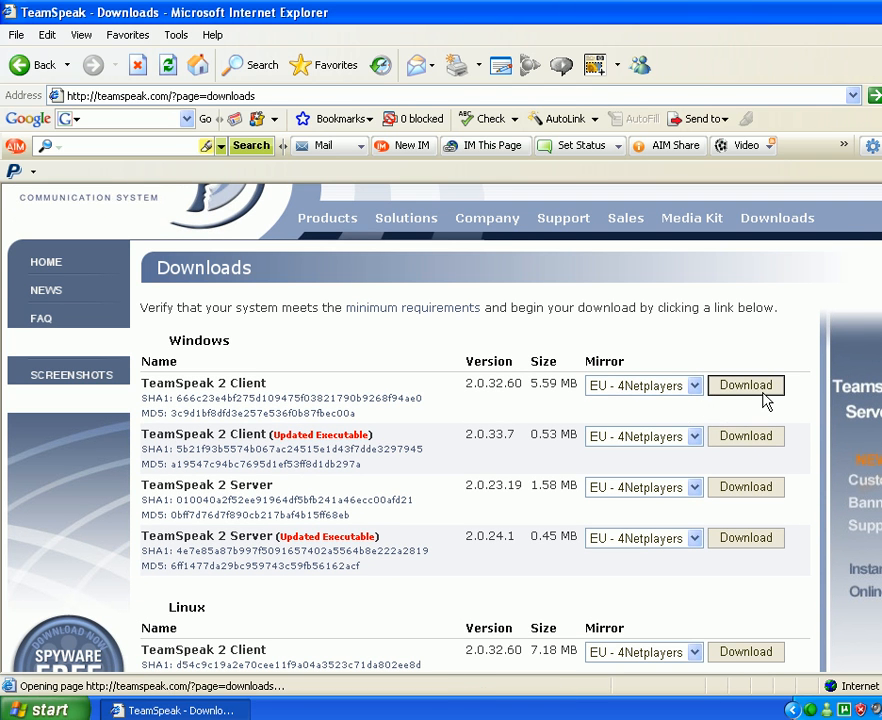
{"action": "left_click", "coordinate": [744, 384]}
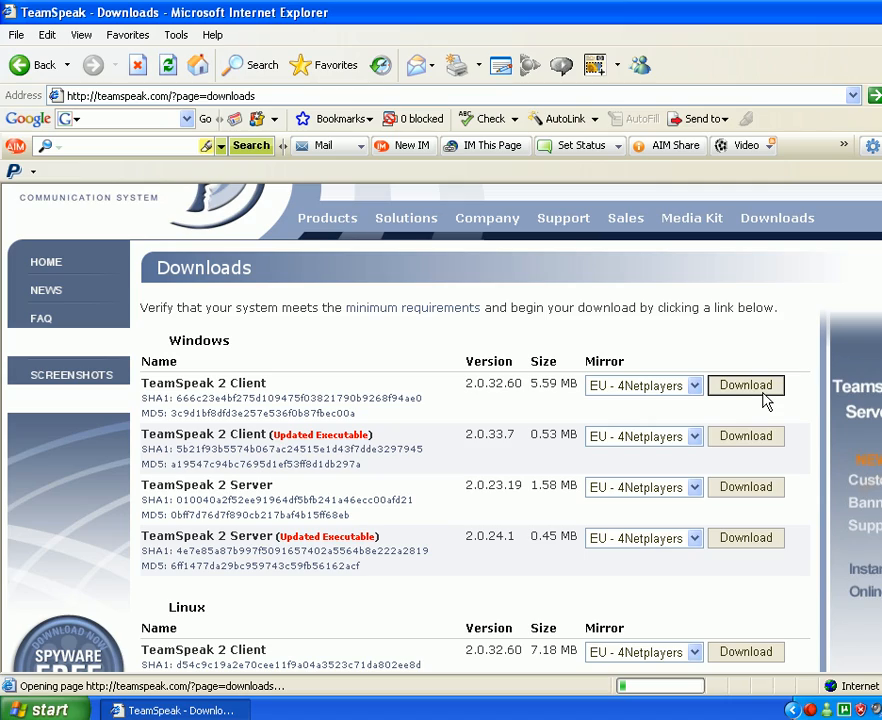
{"action": "left_click", "coordinate": [744, 384]}
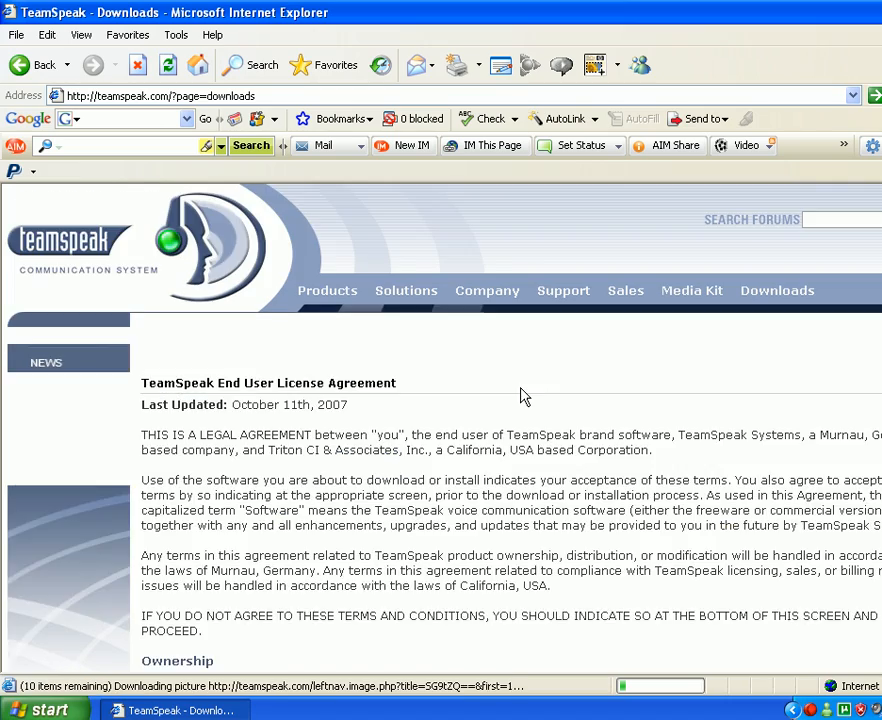
{"action": "scroll", "scroll_direction": "down", "scroll_amount": 3}
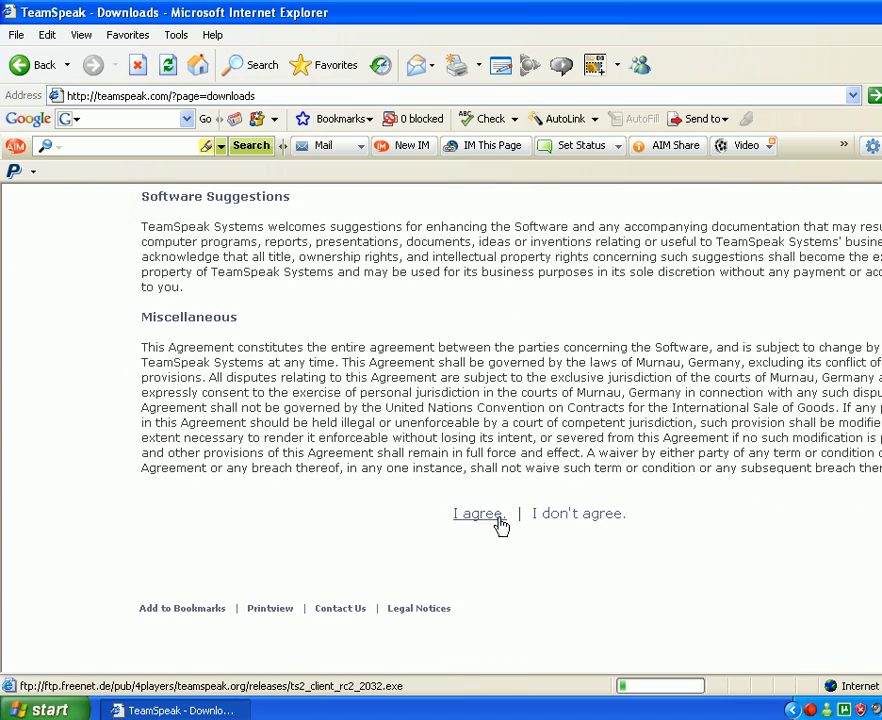
{"action": "left_click", "coordinate": [480, 512]}
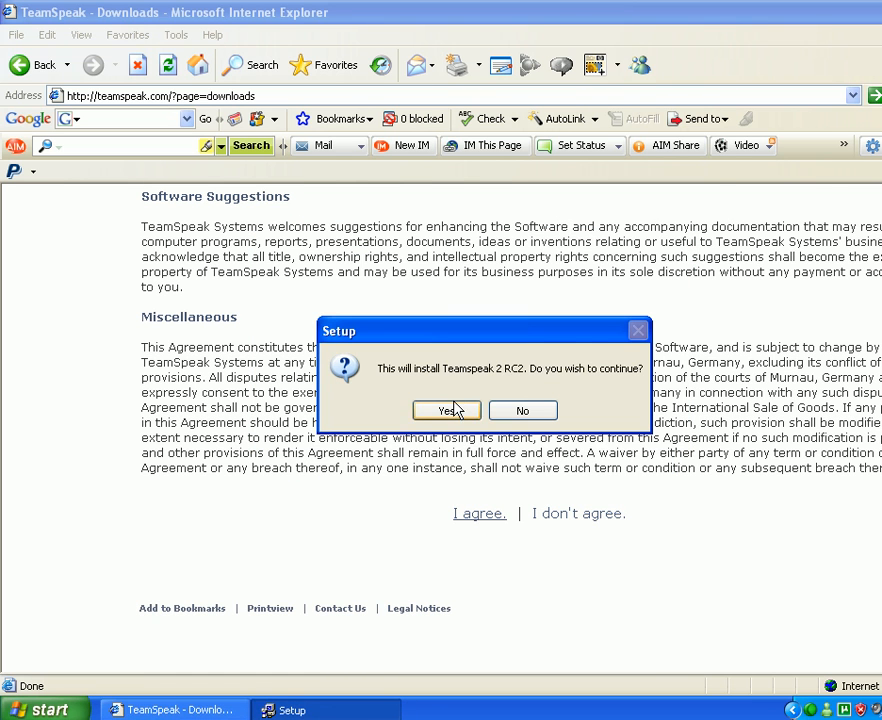
Run the TeamSpeak 2 RC2 setup with a desktop icon and the codec installer through to finish.
{"action": "left_click", "coordinate": [446, 410]}
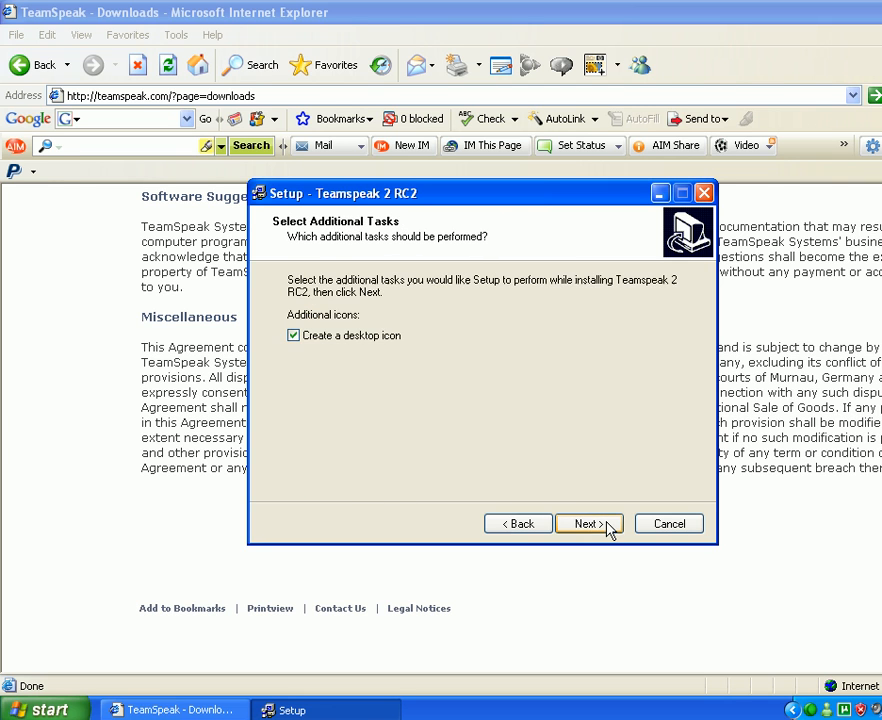
{"action": "left_click", "coordinate": [588, 524]}
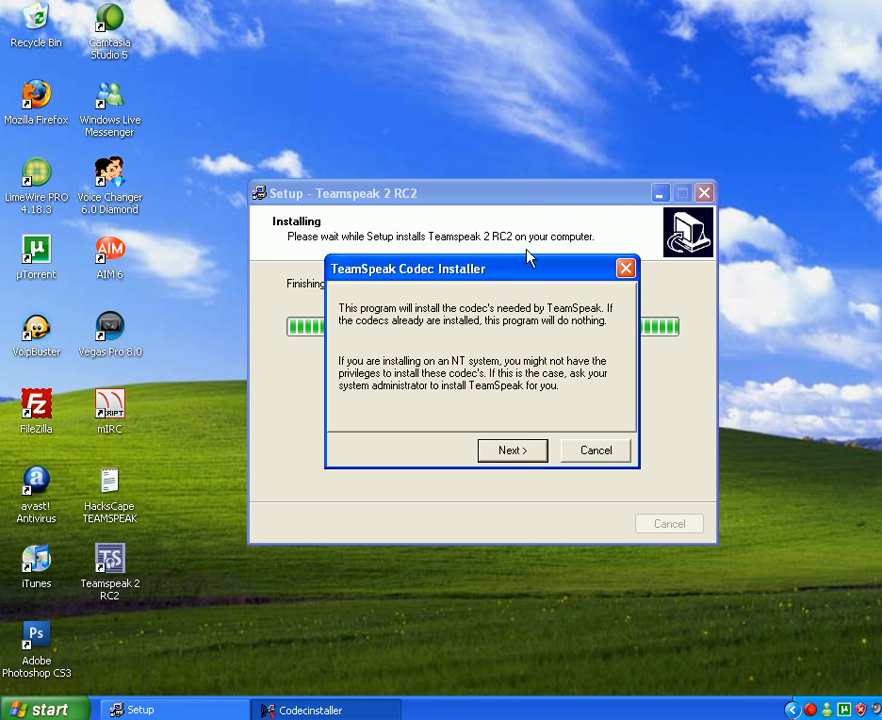
{"action": "left_click", "coordinate": [512, 450]}
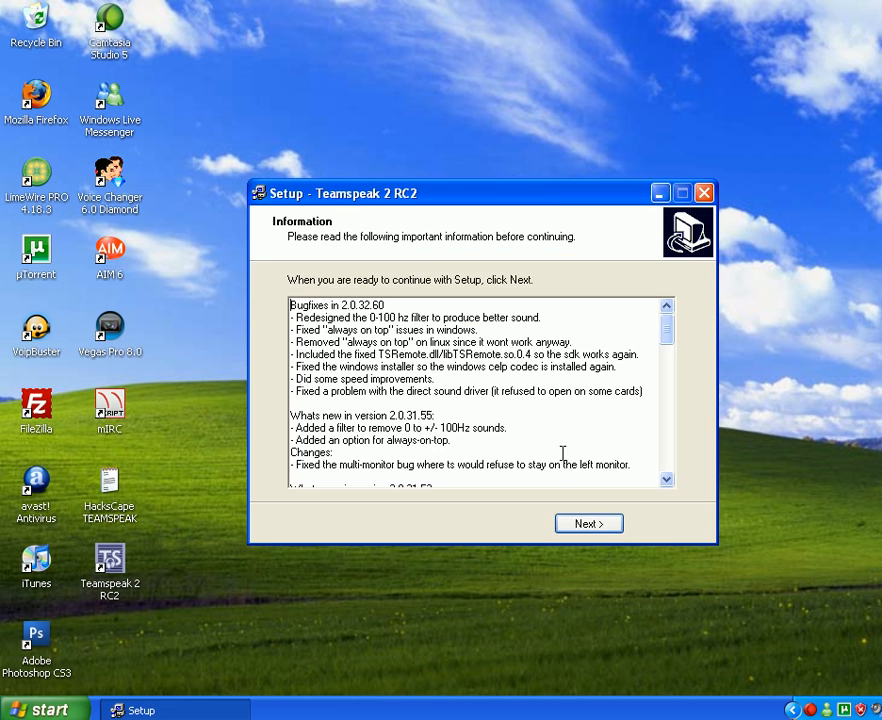
{"action": "left_click", "coordinate": [704, 192]}
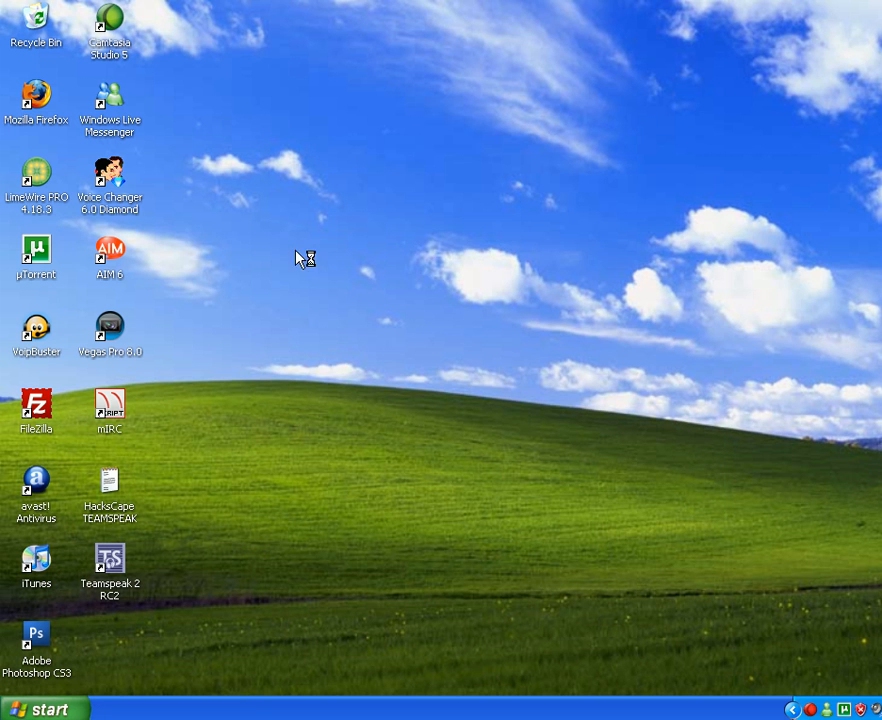
Launch TeamSpeak 2 RC2 from its new shortcut and bring up the HackScape server notes.
{"action": "left_click", "coordinate": [110, 570]}
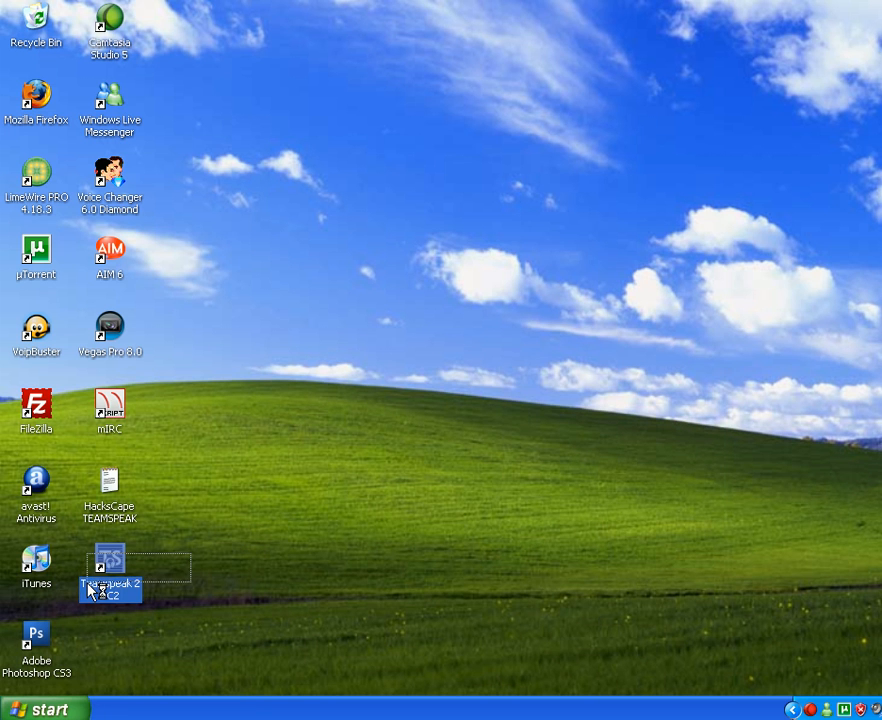
{"action": "double_click", "coordinate": [110, 560]}
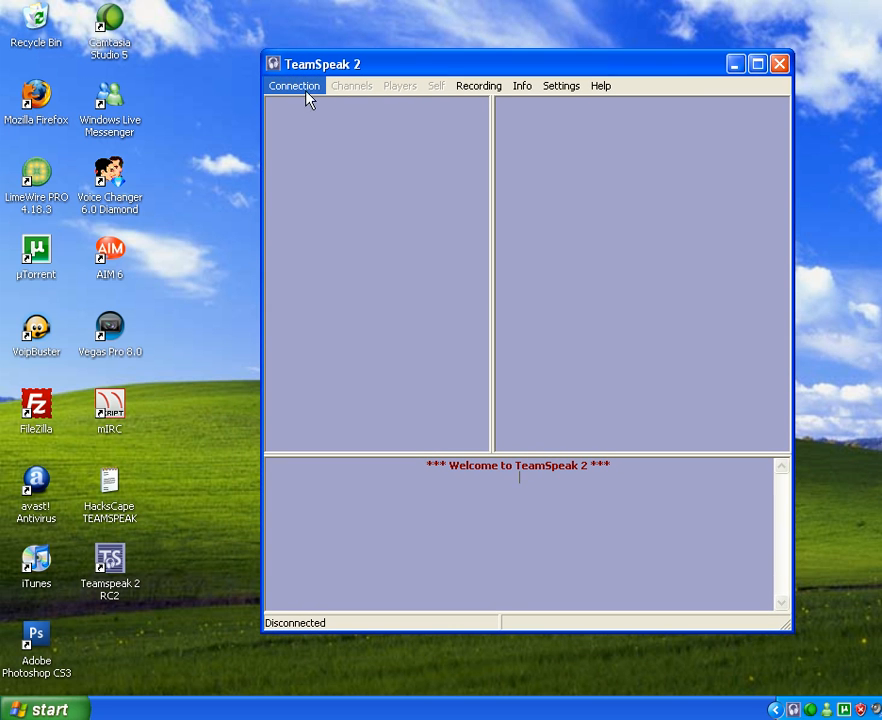
{"action": "left_click", "coordinate": [294, 84]}
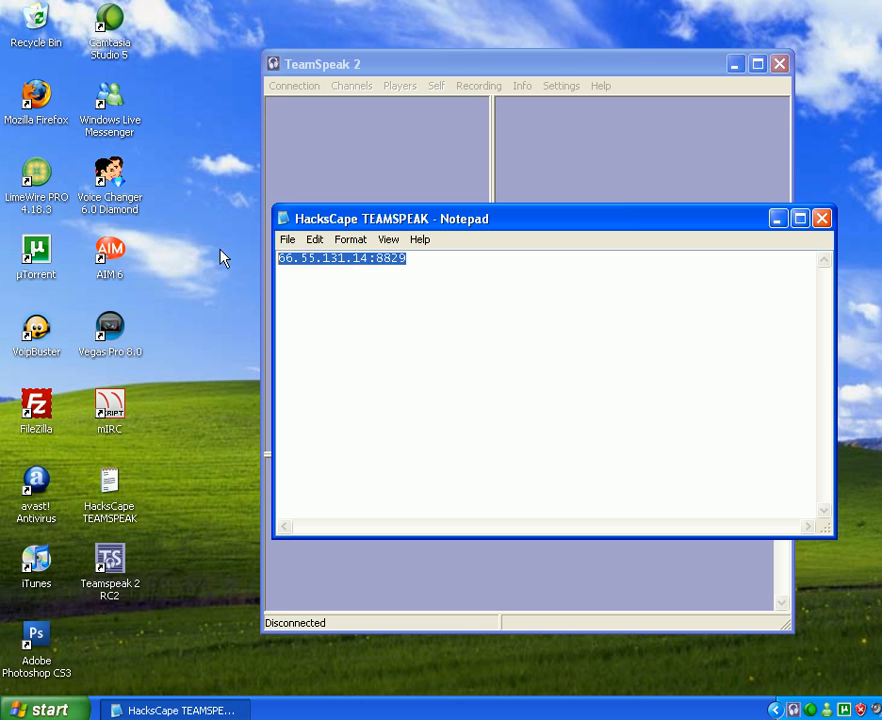
{"action": "mouse_move", "coordinate": [822, 218]}
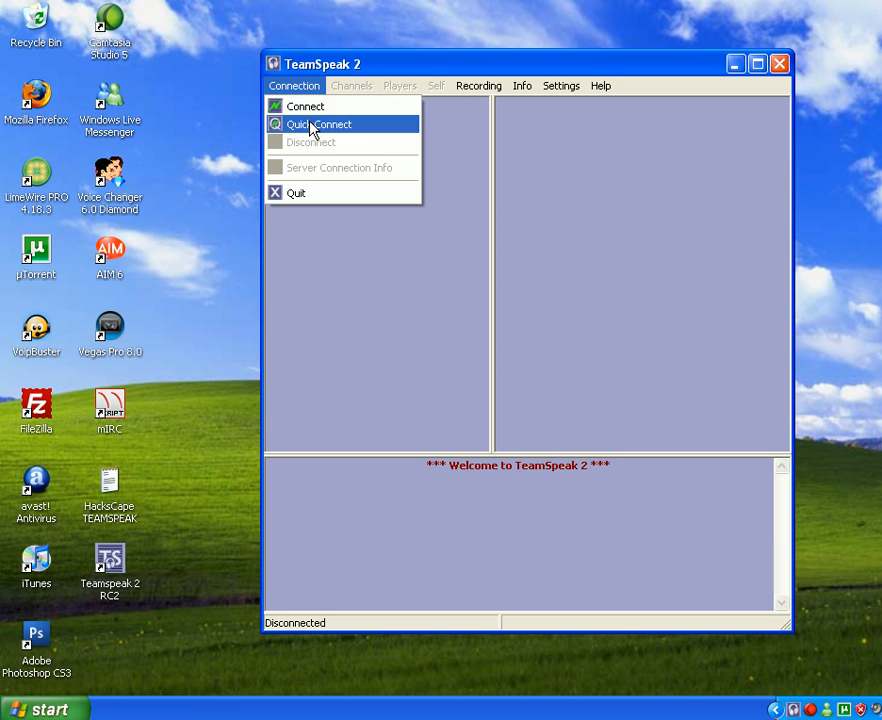
Quick Connect to the HackScape server address with nickname Mike.
{"action": "left_click", "coordinate": [318, 124]}
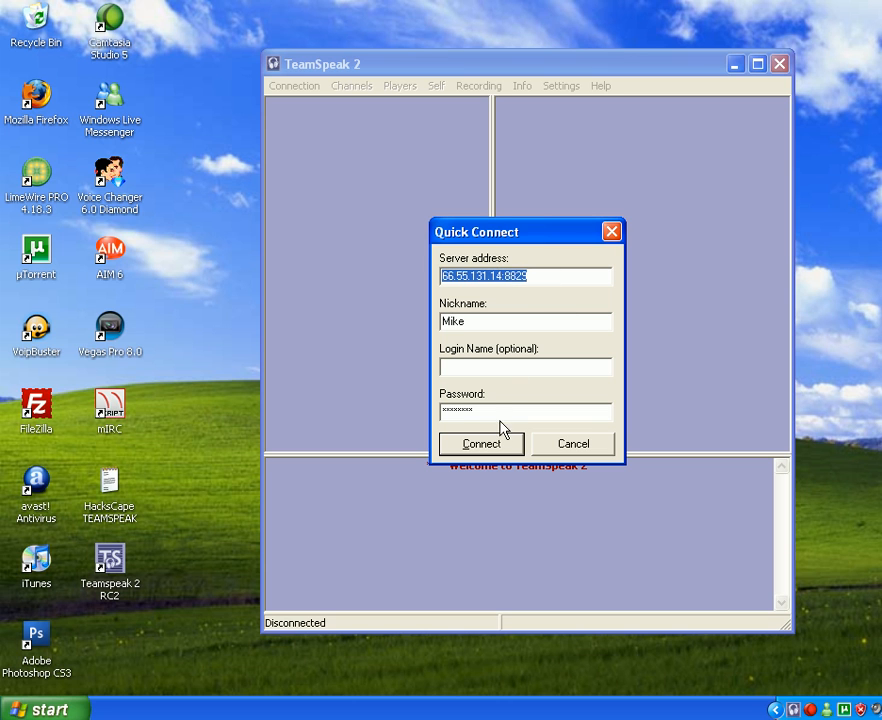
{"action": "type", "text": "Mike"}
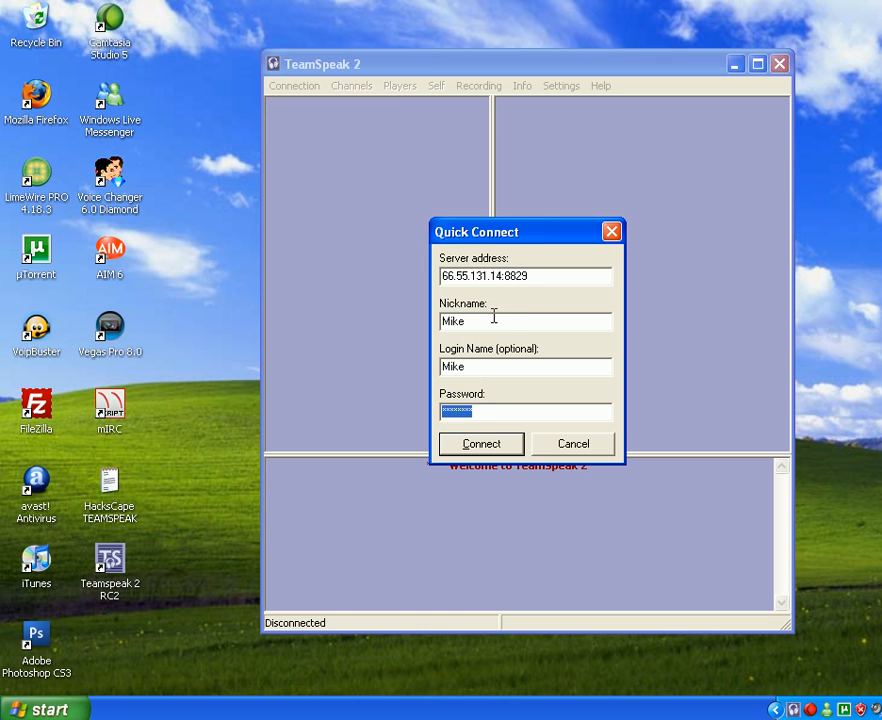
{"action": "mouse_move", "coordinate": [496, 312]}
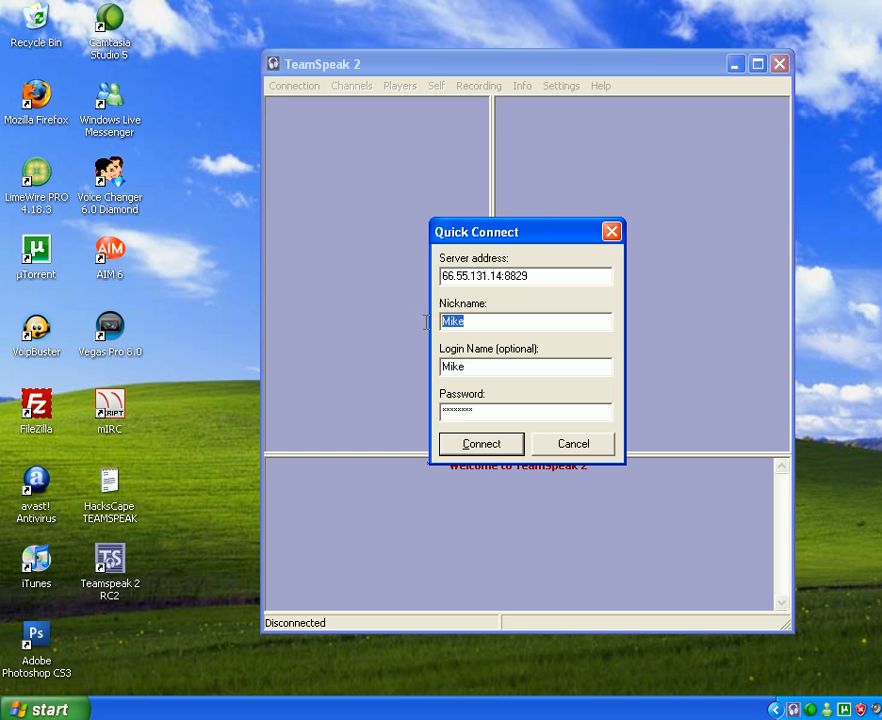
{"action": "left_click", "coordinate": [480, 444]}
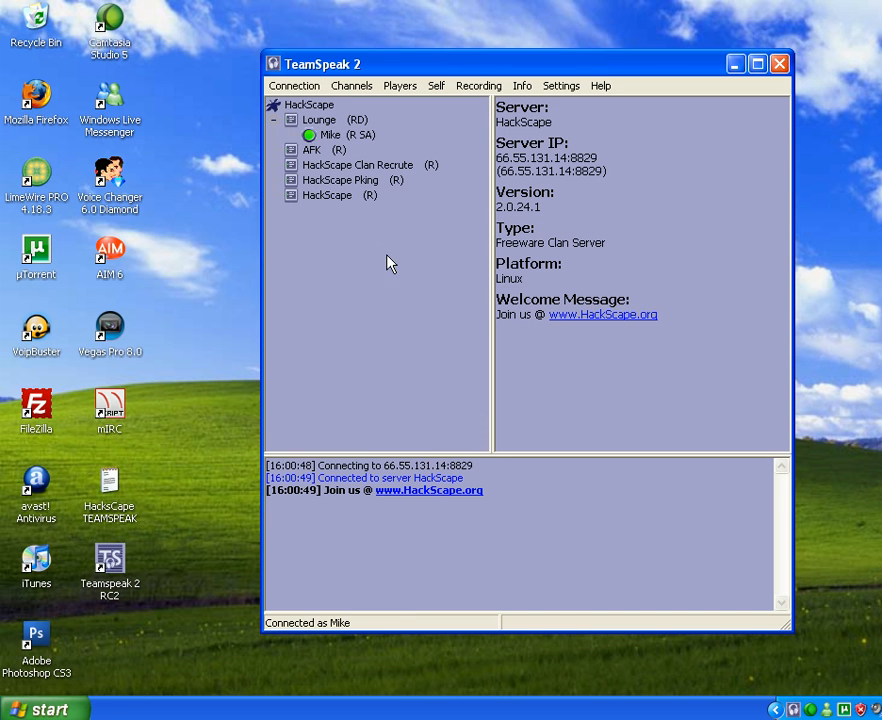
Join the AFK channel, then switch back out toward the Lounge.
{"action": "double_click", "coordinate": [312, 134]}
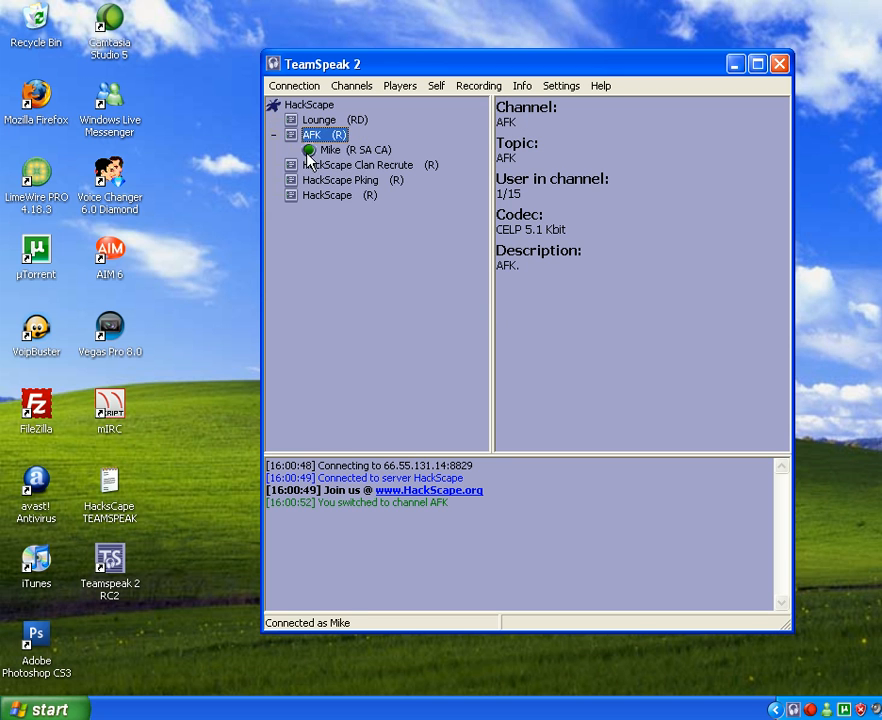
{"action": "double_click", "coordinate": [318, 120]}
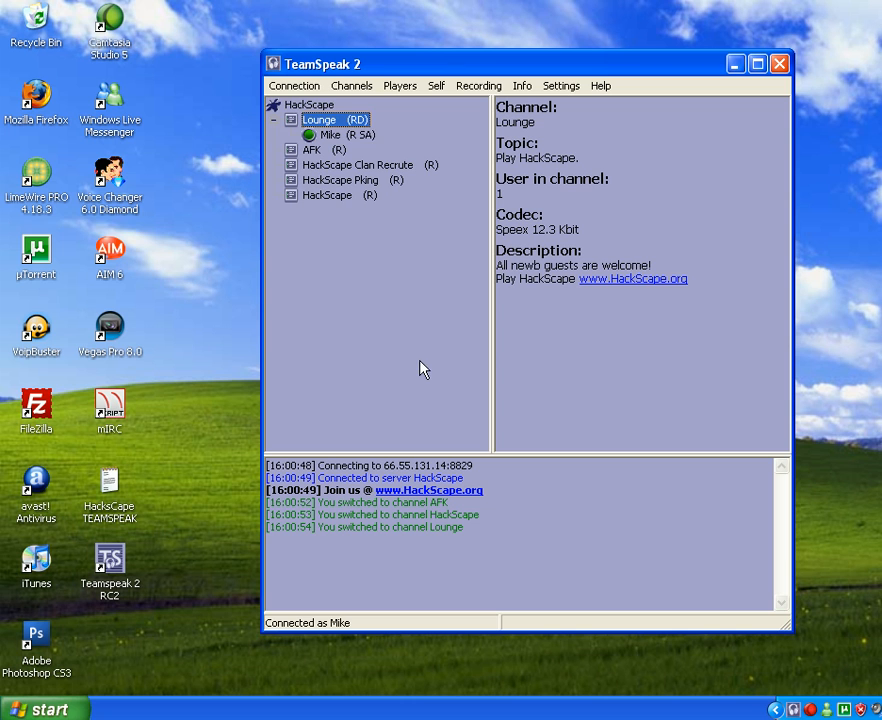
{"action": "left_click", "coordinate": [292, 84]}
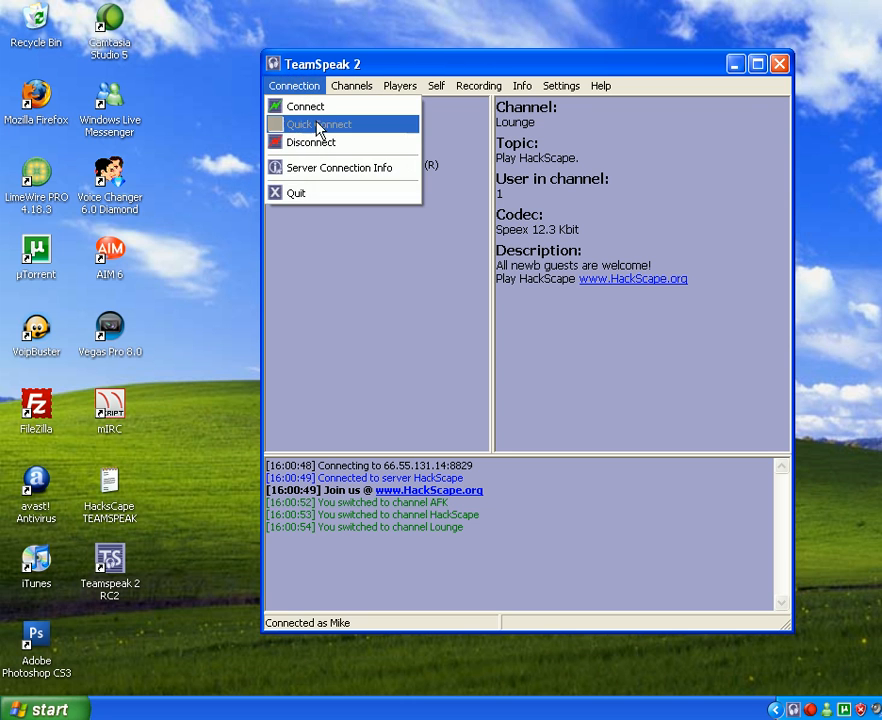
Disconnect from the HackScape server via Connection > Disconnect.
{"action": "left_click", "coordinate": [312, 140]}
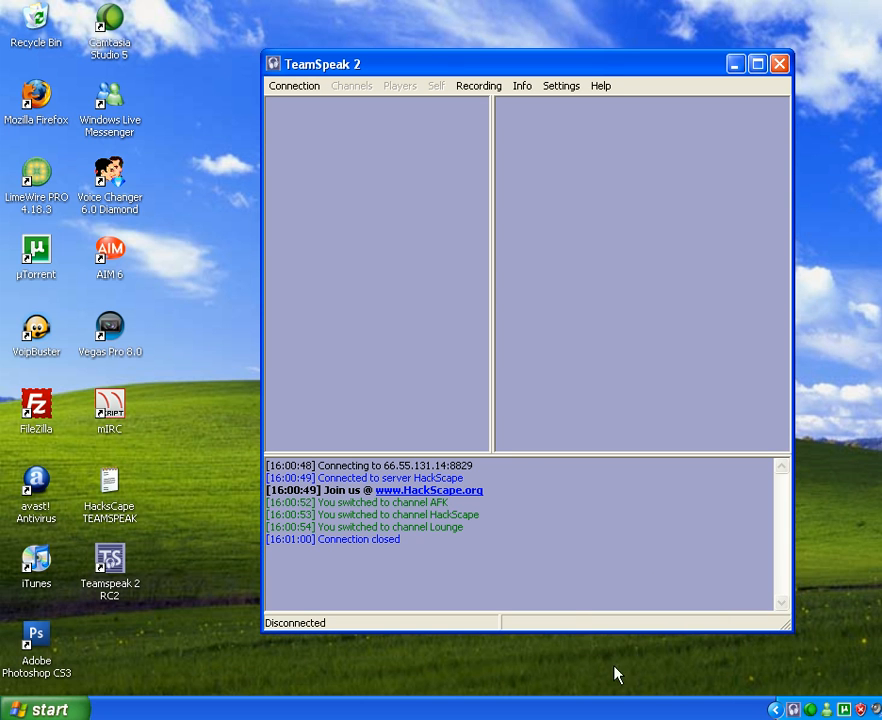
{"action": "mouse_move", "coordinate": [688, 98]}
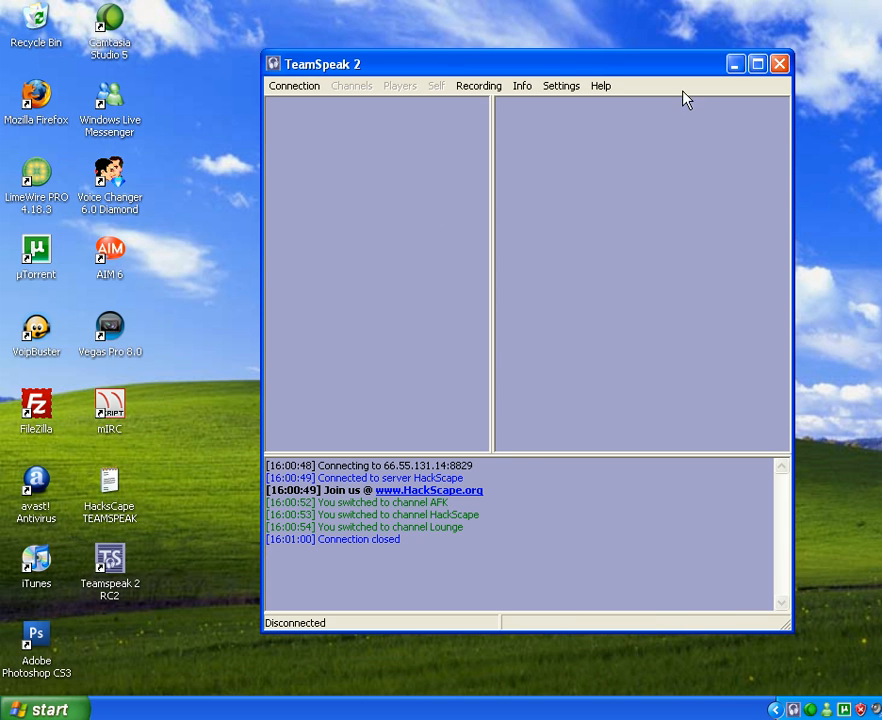
{"action": "mouse_move", "coordinate": [736, 62]}
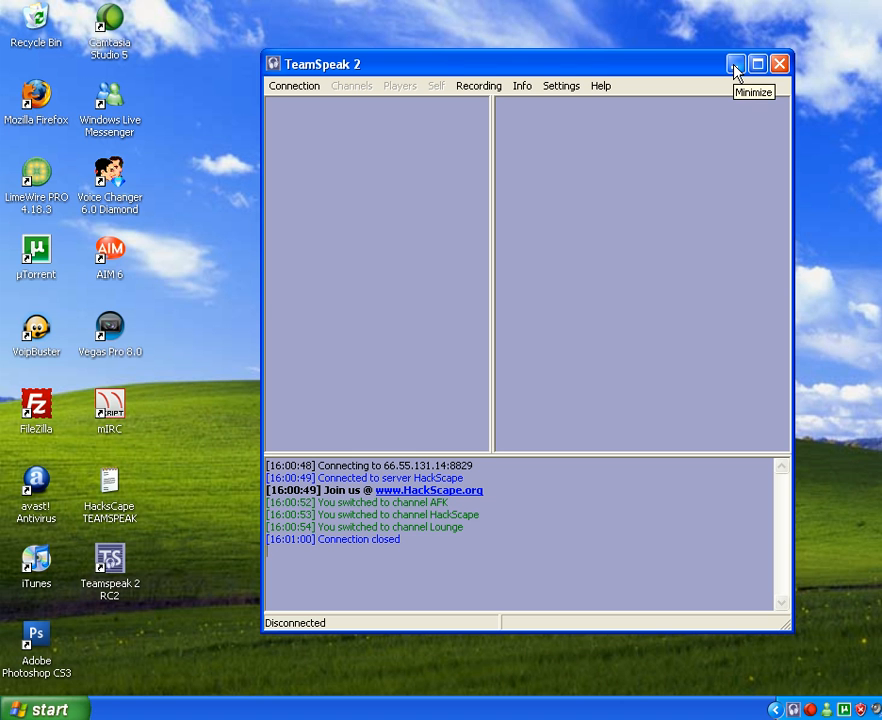